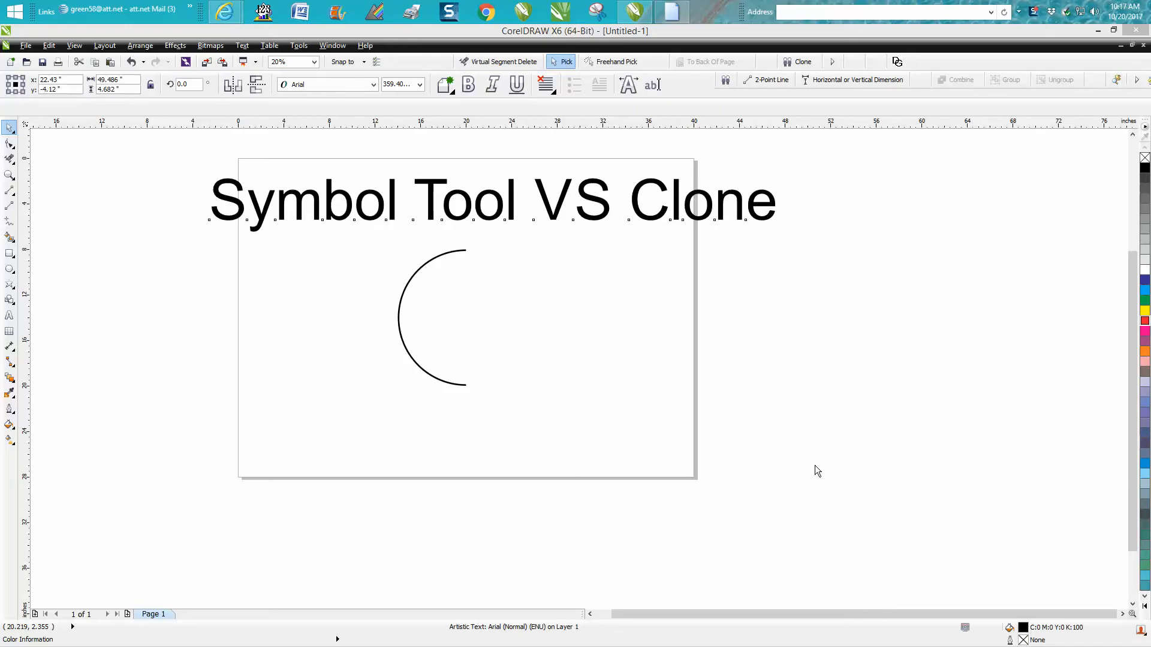
- Show the Symbol Manager docker and drag the arc into it so it becomes Symbol4
left_click(48, 45)
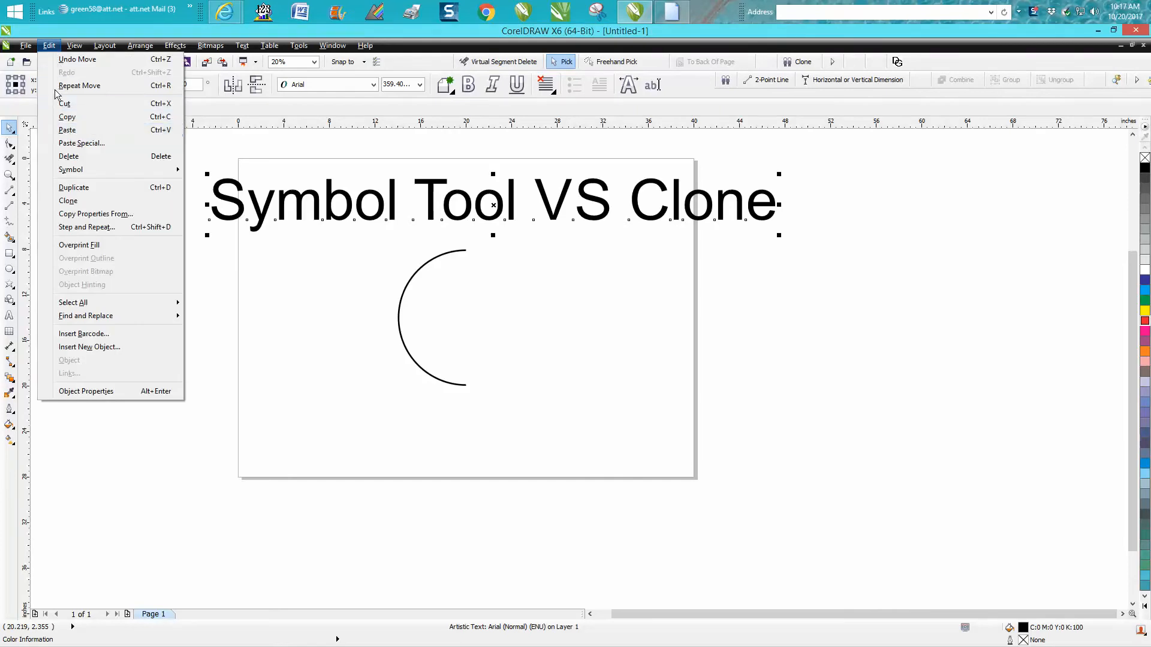
mouse_move(277, 284)
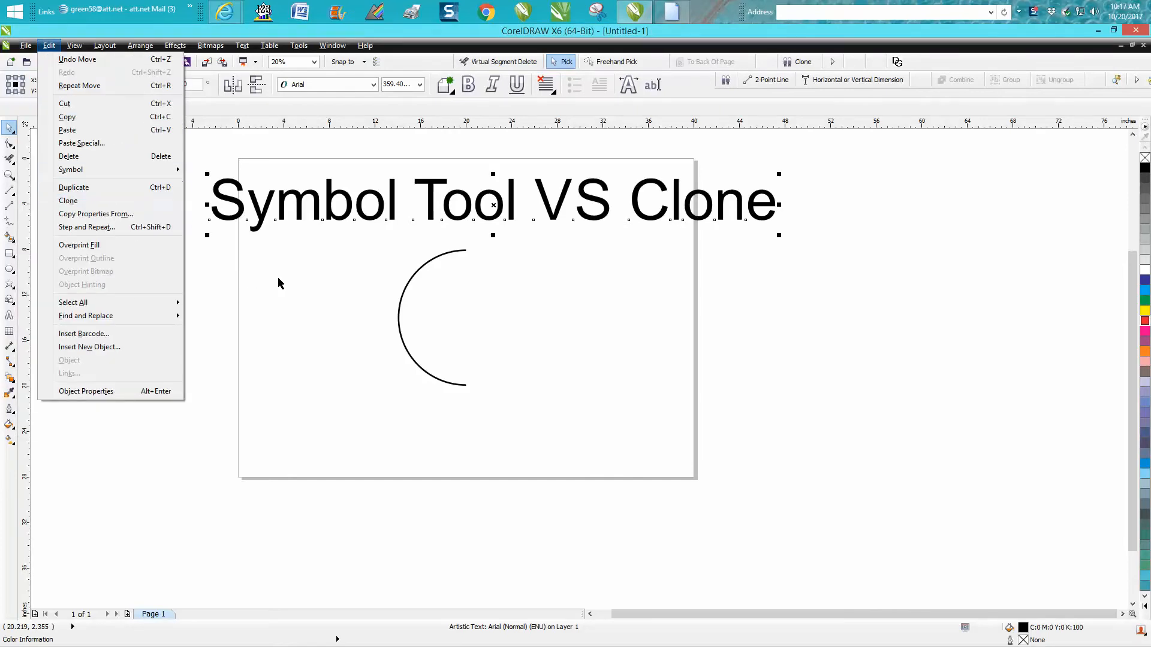
left_click(430, 319)
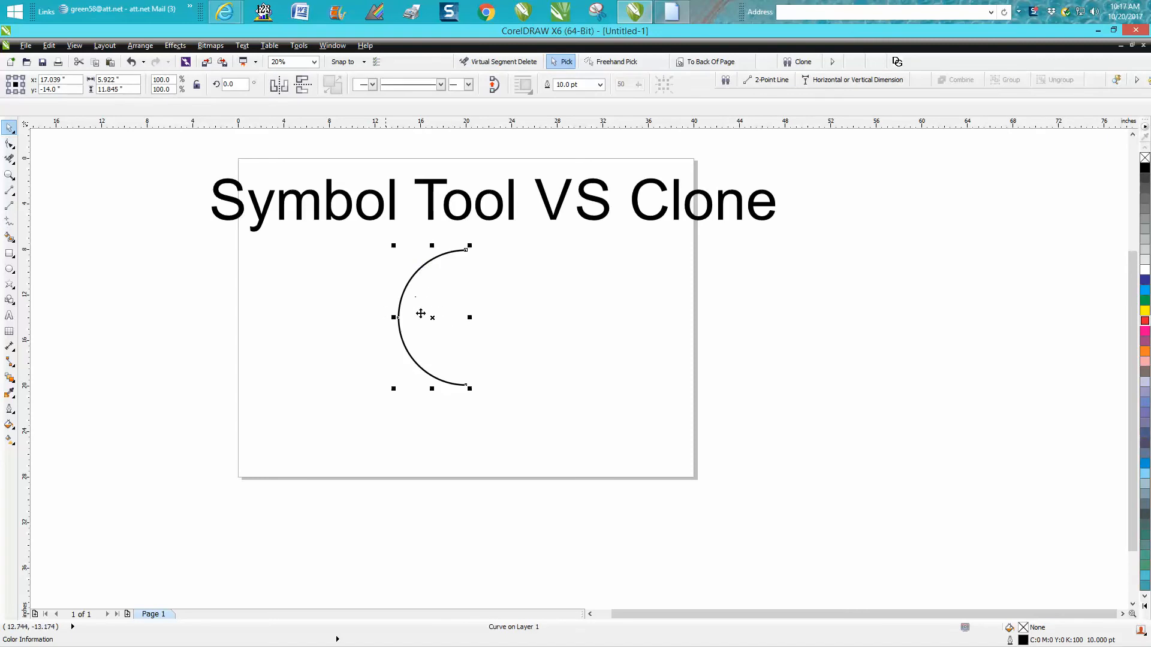
mouse_move(384, 488)
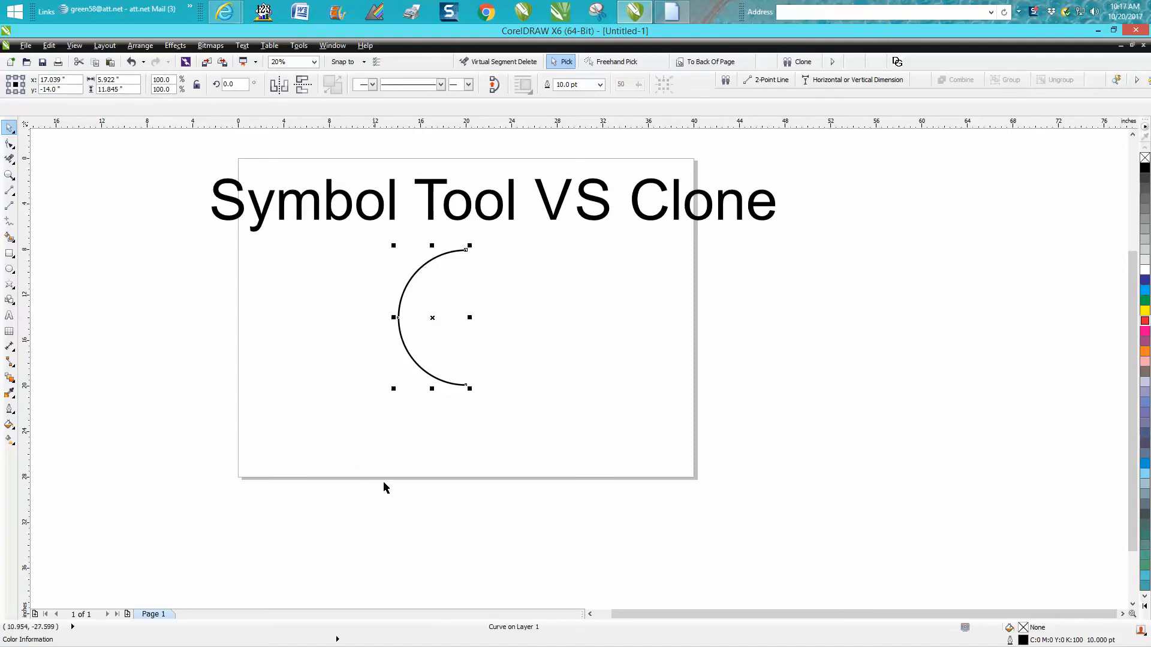
mouse_move(535, 258)
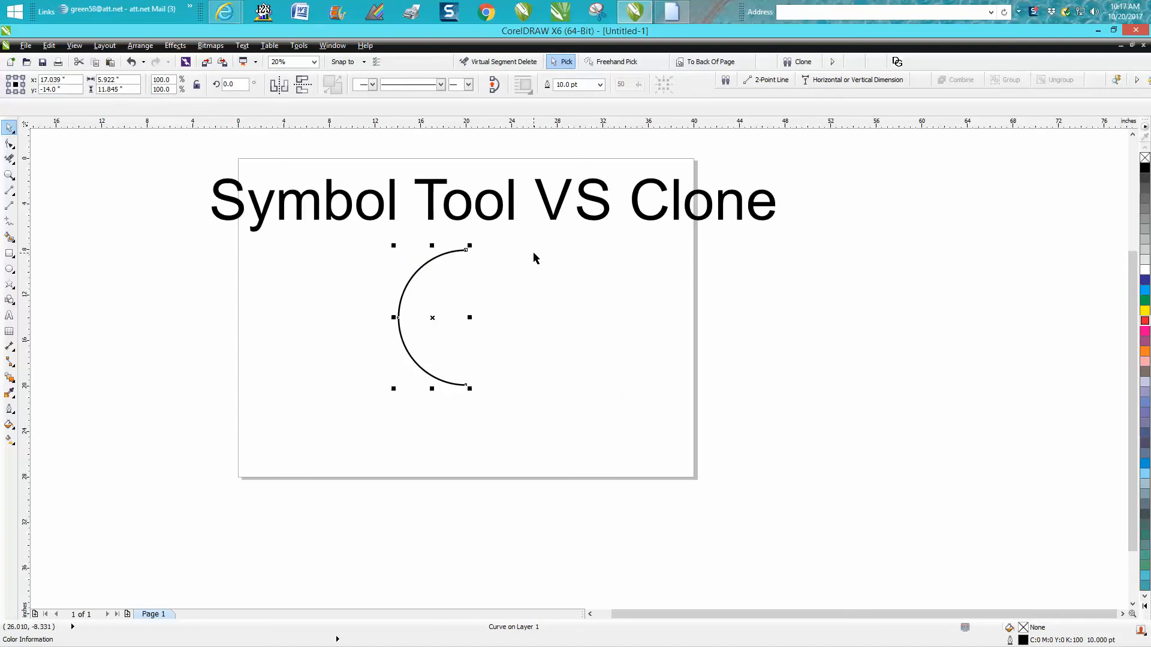
mouse_move(661, 226)
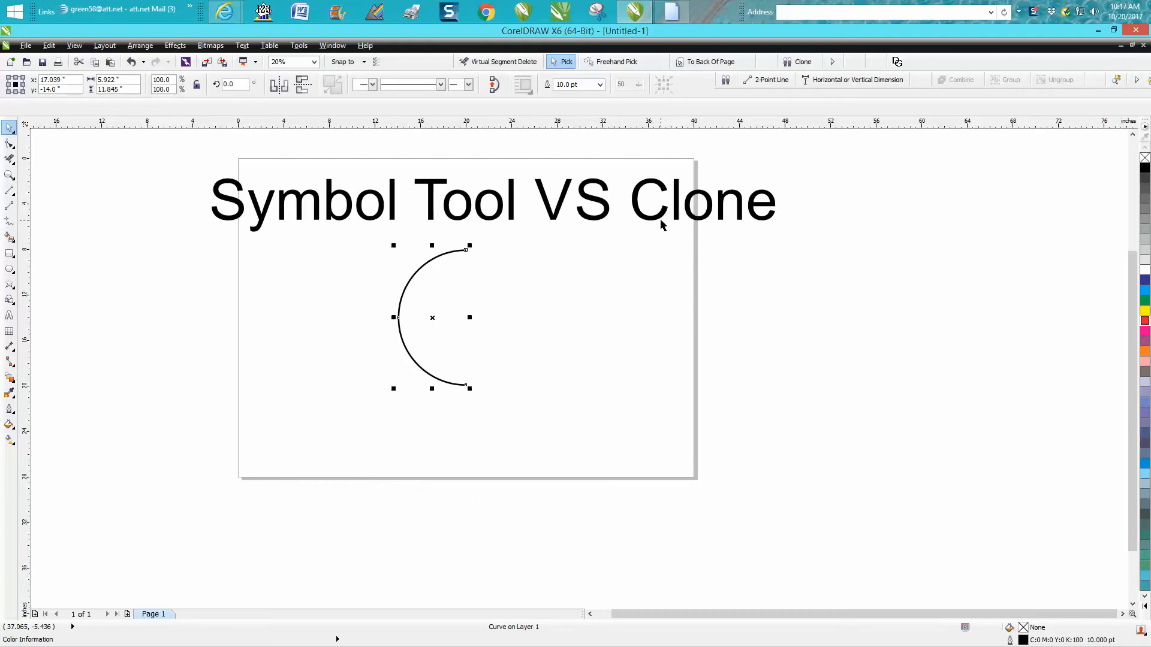
mouse_move(458, 306)
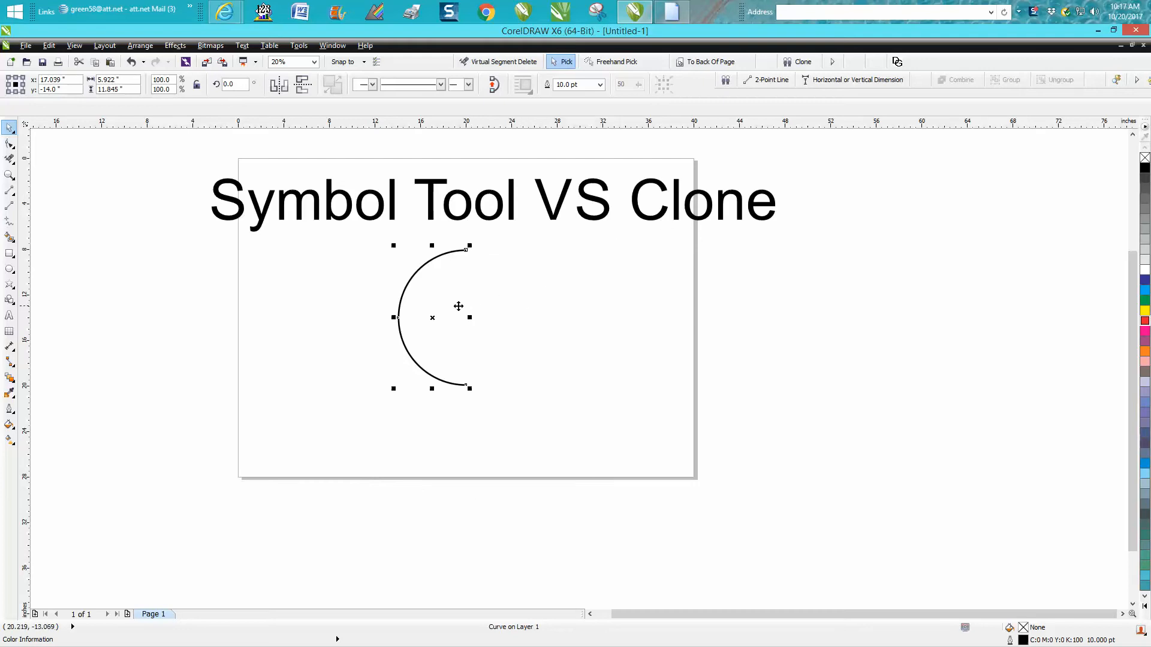
mouse_move(580, 296)
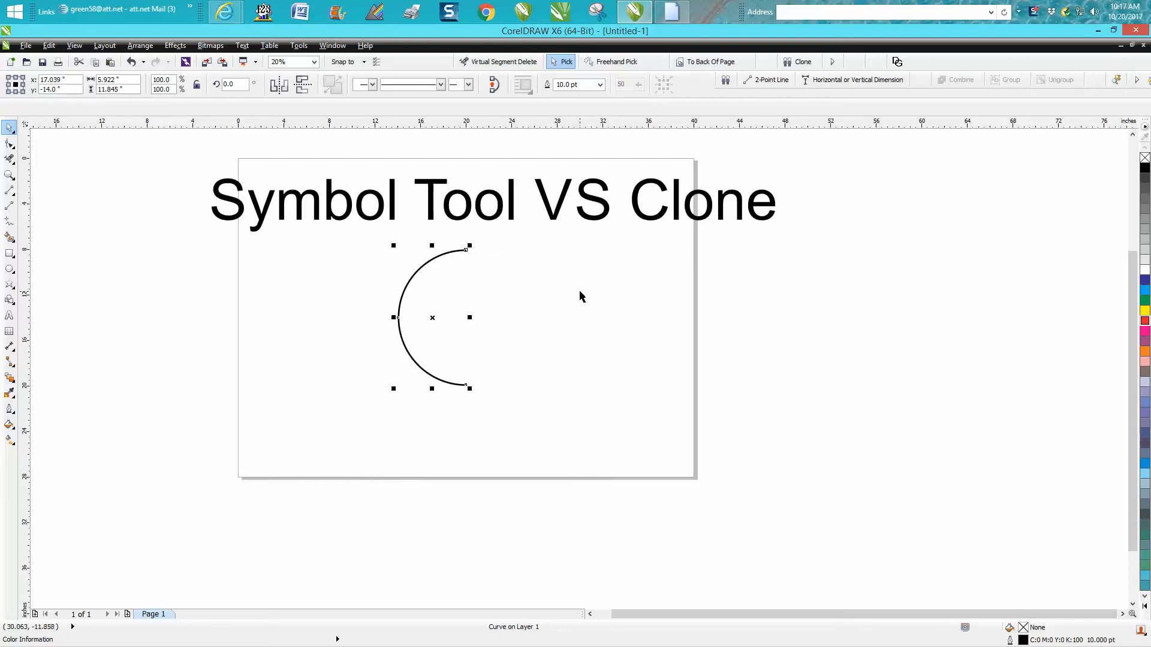
mouse_move(569, 286)
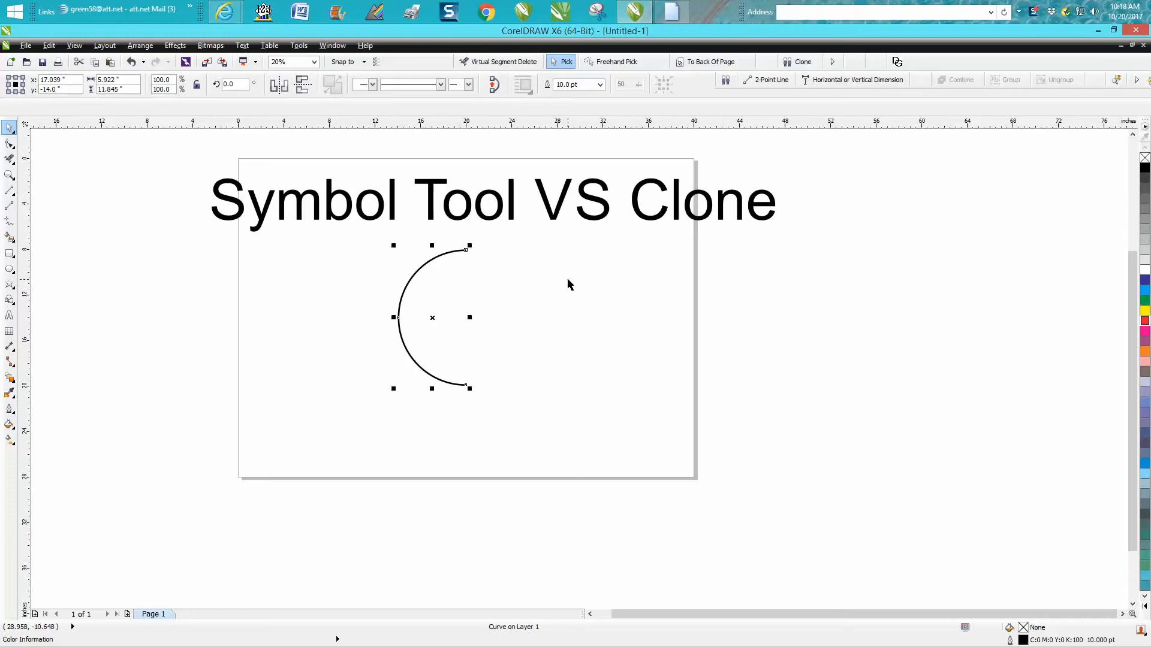
mouse_move(452, 317)
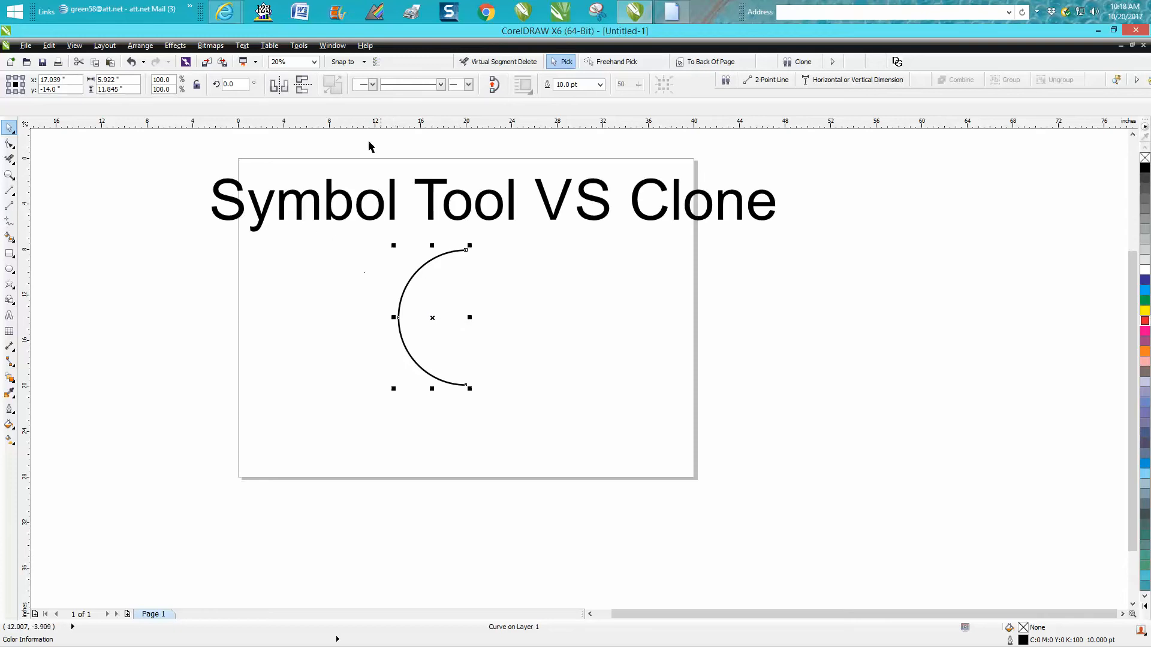
left_click(332, 45)
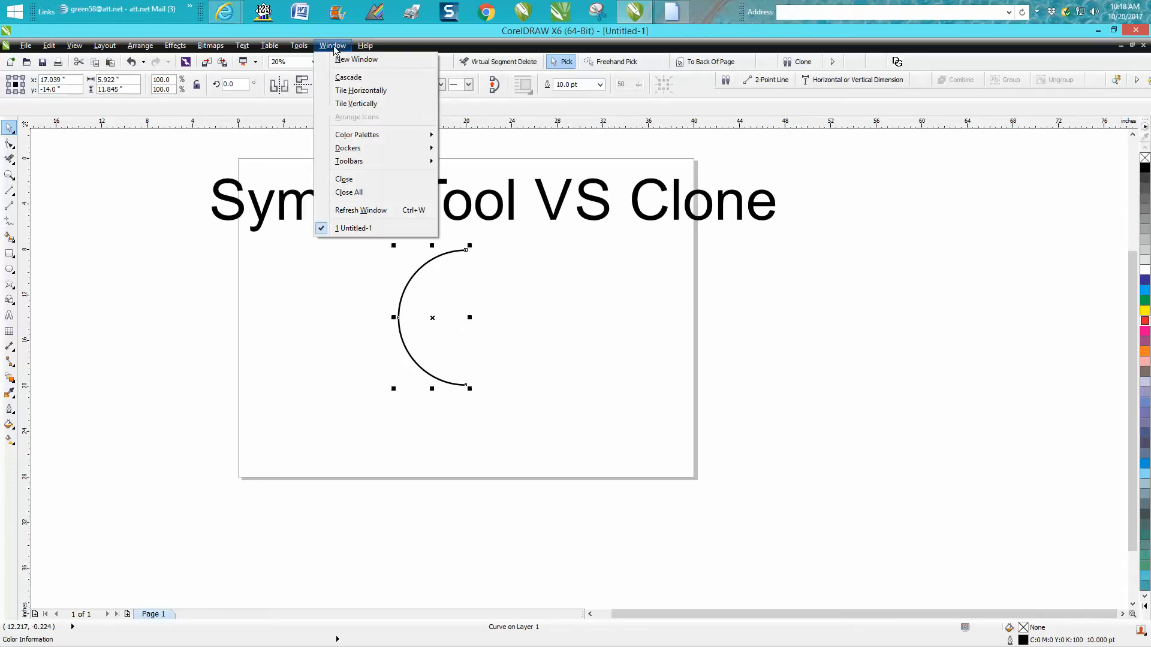
mouse_move(358, 160)
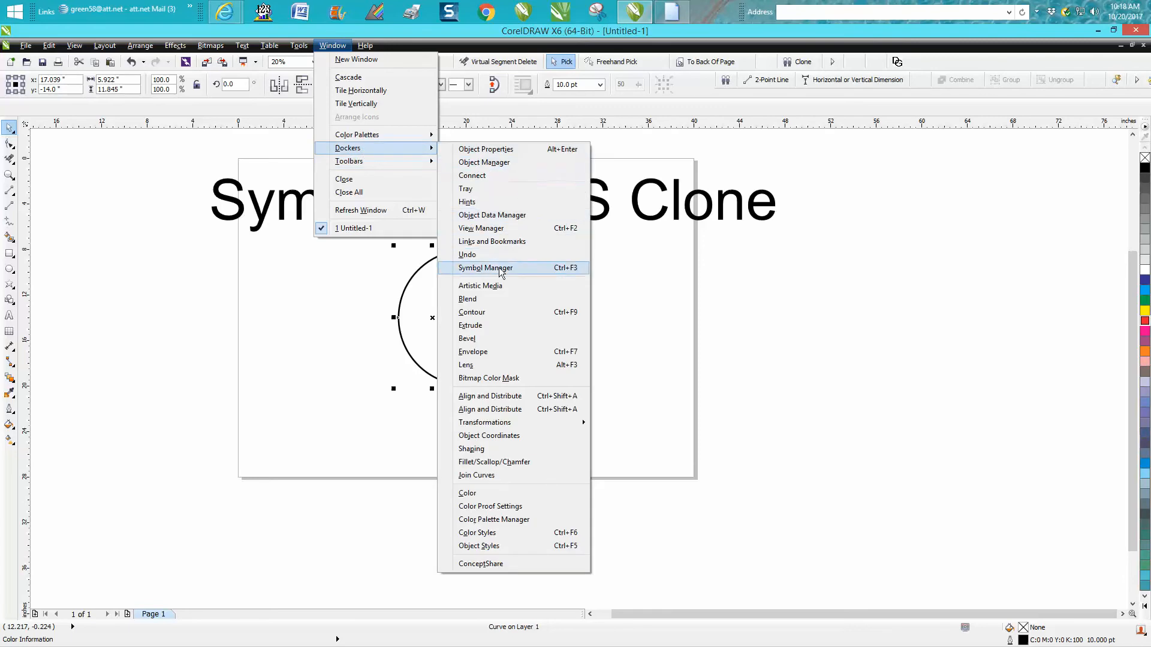
left_click(486, 267)
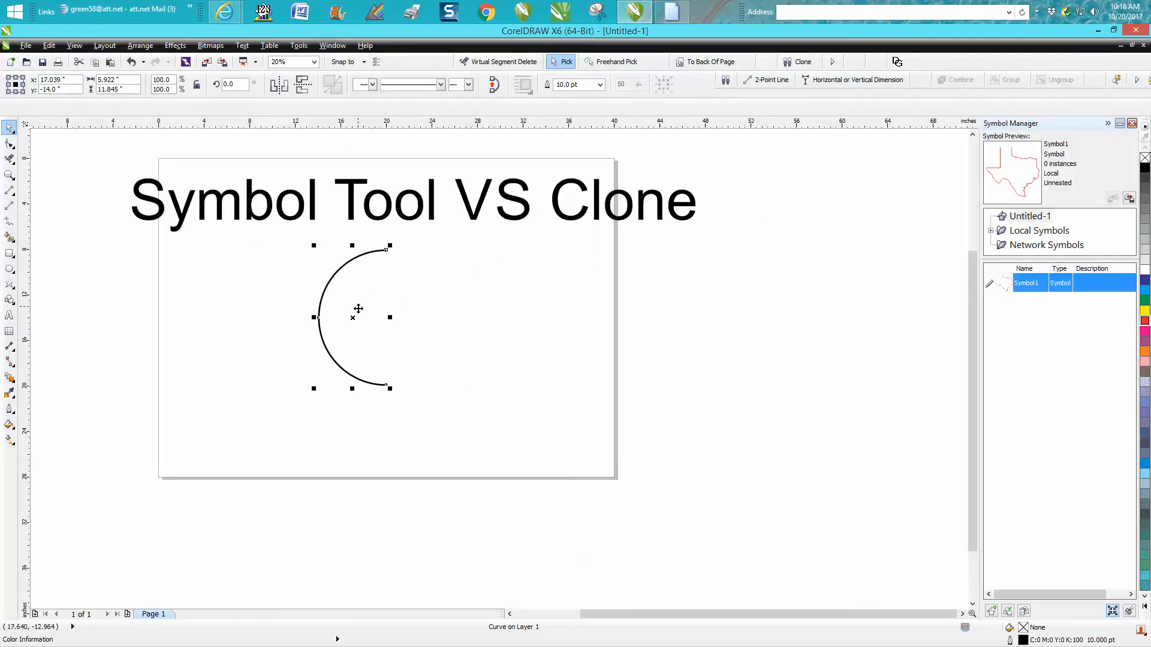
left_click_drag(352, 315, 891, 353)
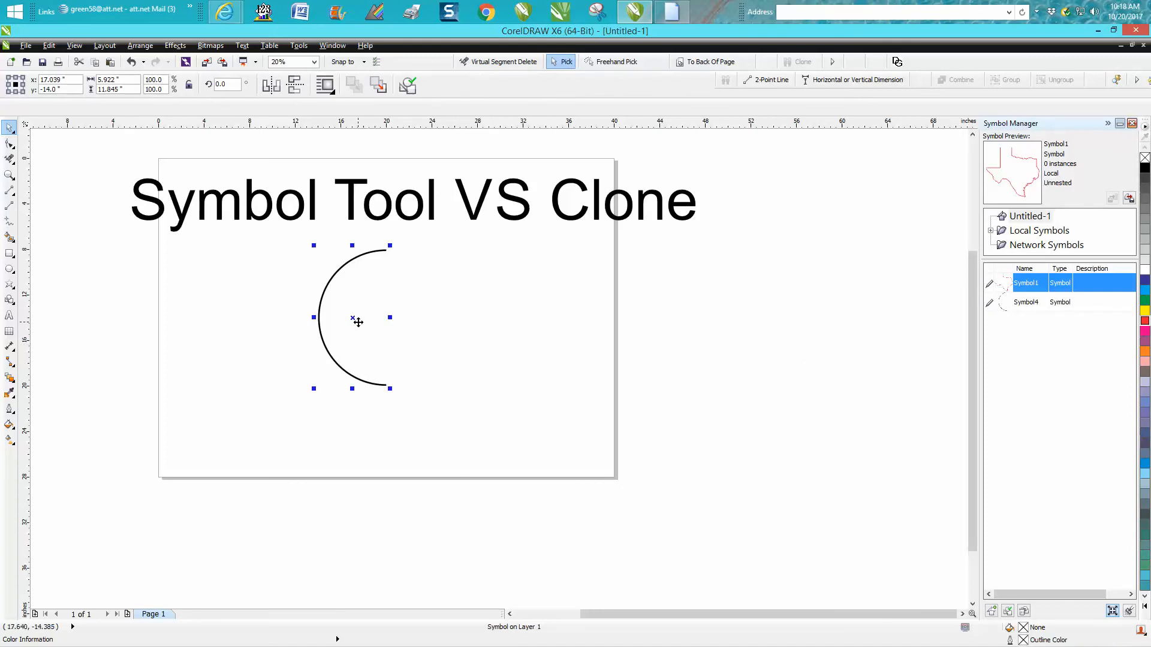
mouse_move(353, 317)
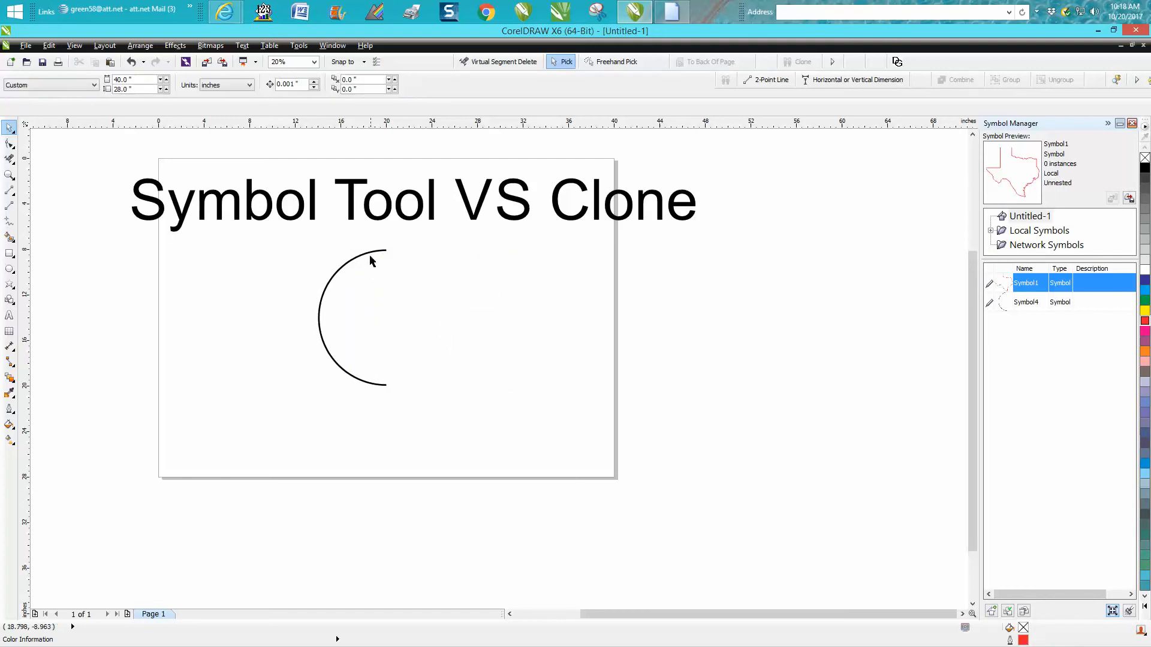
- Rotate-duplicate the arc symbol around its end point into a pinwheel of about 18 spokes
left_click(352, 317)
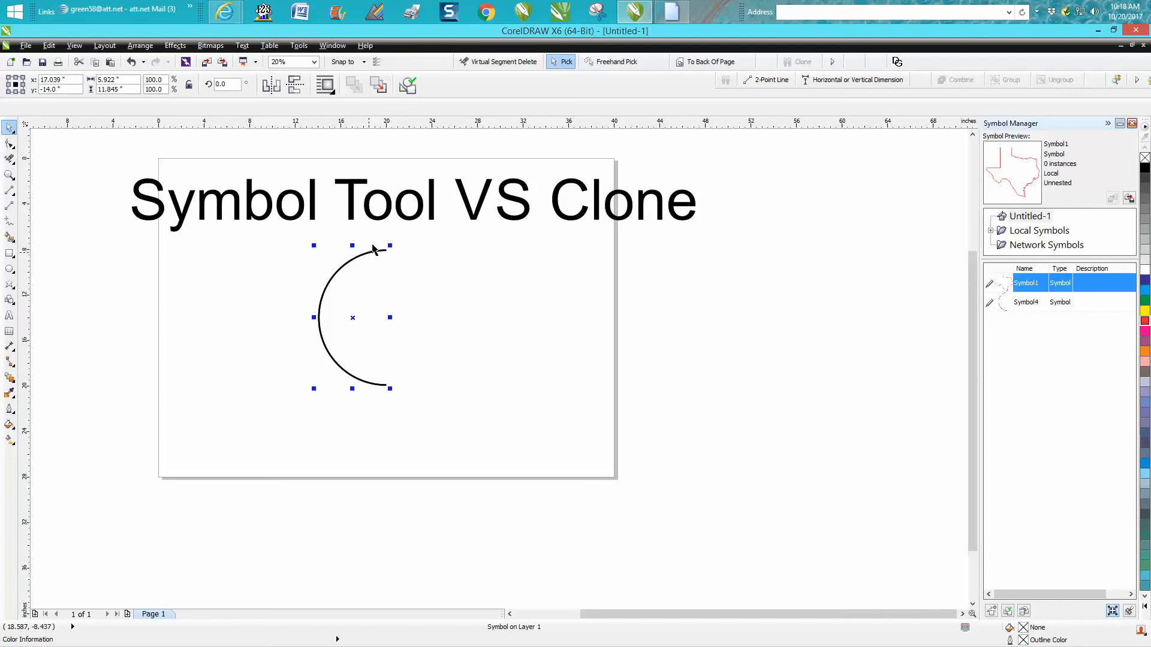
left_click(351, 317)
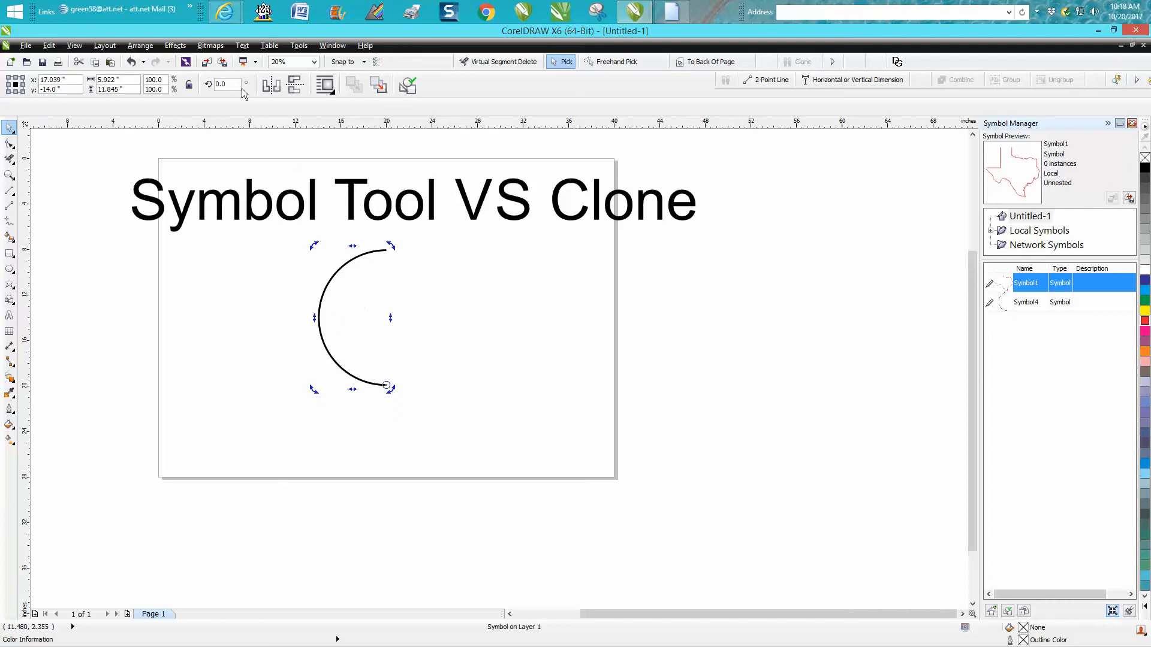
type("1")
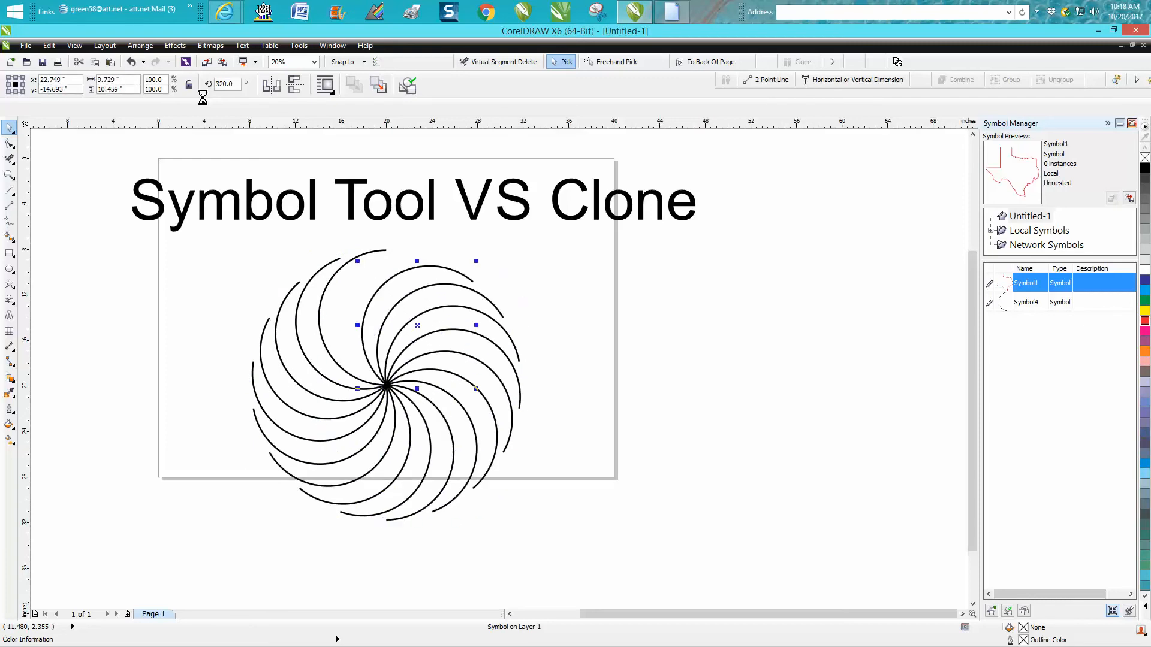
left_click(542, 260)
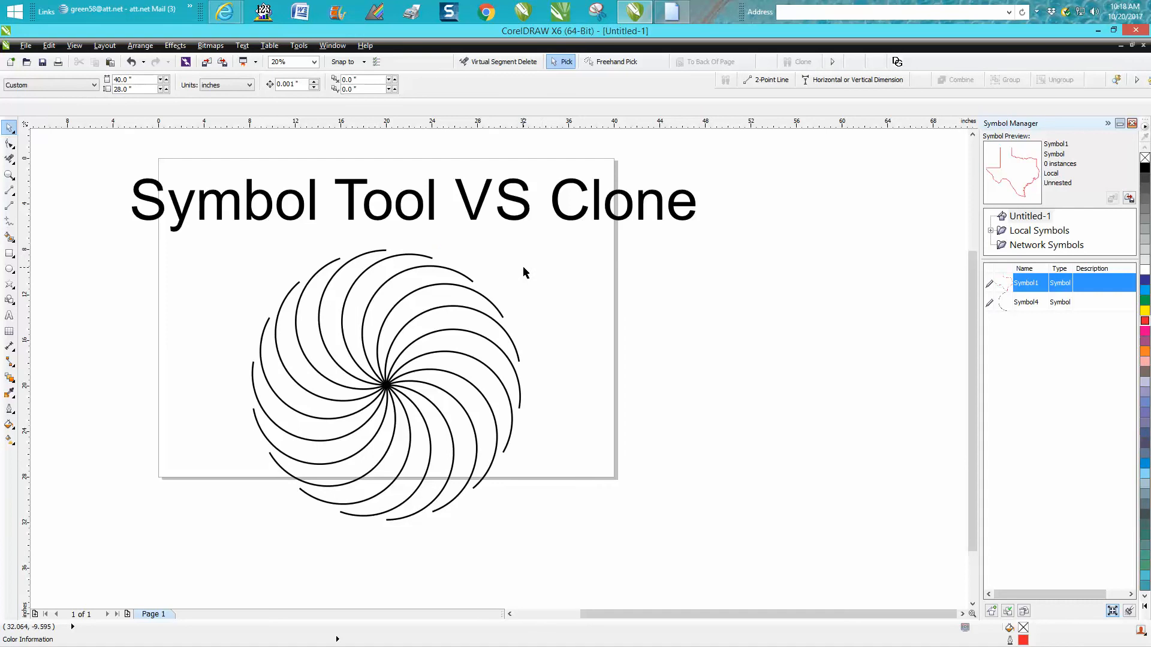
mouse_move(1021, 305)
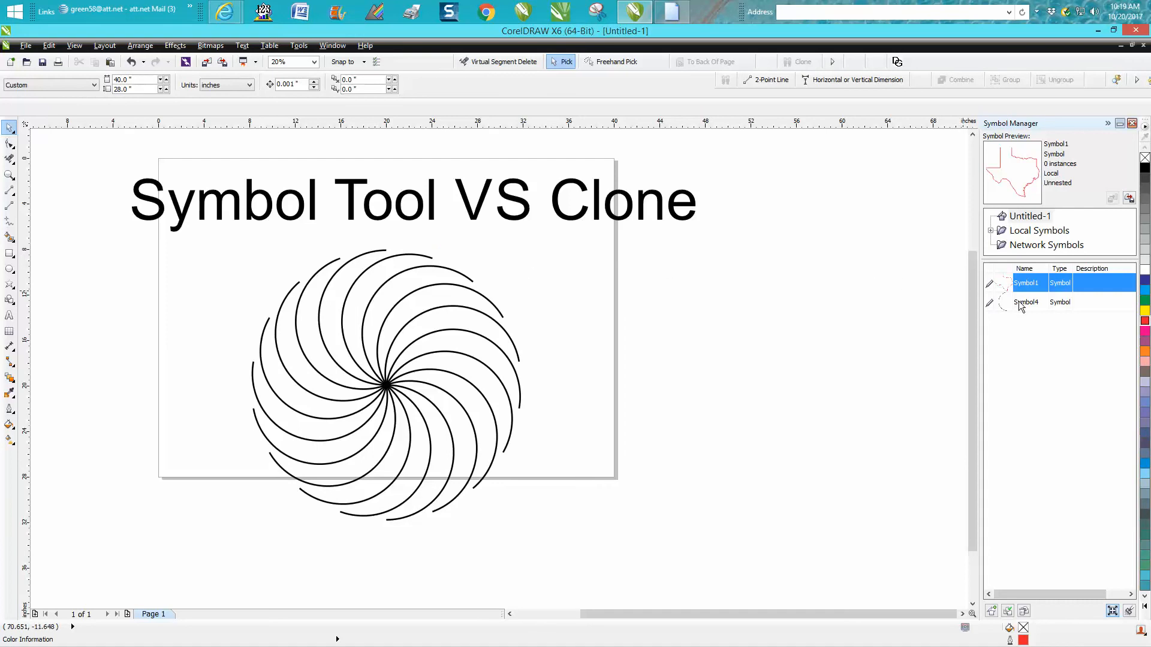
- Edit Symbol4, bend its top end into a flared wave with the Shape tool, and finish editing
left_click(1026, 302)
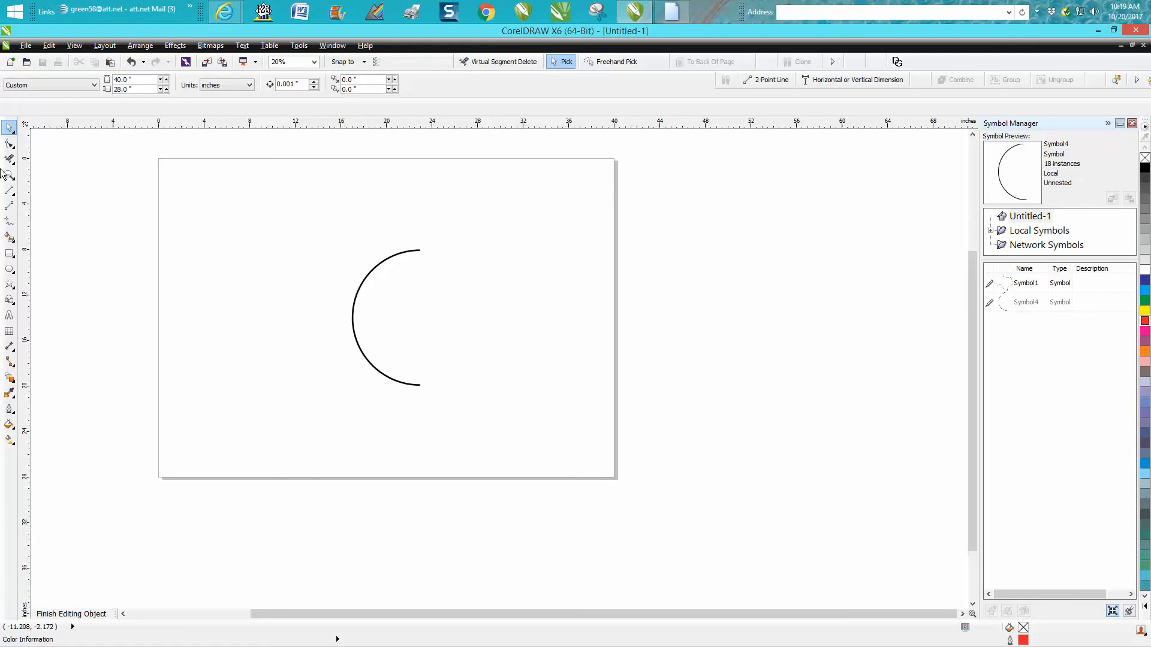
left_click(10, 175)
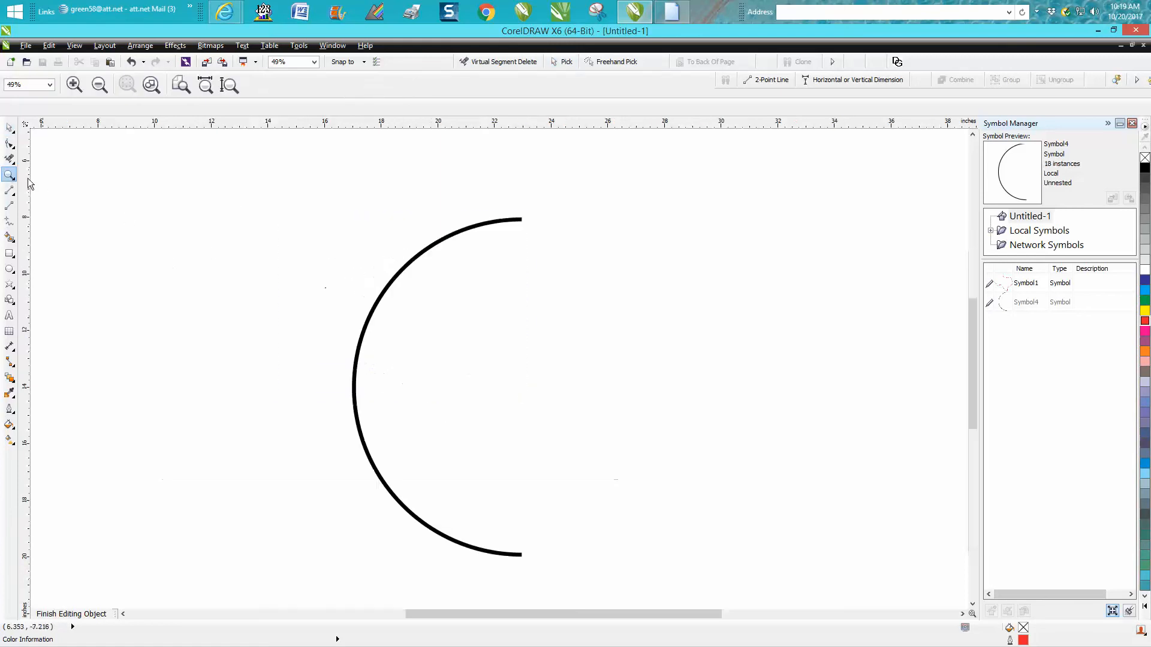
left_click(11, 143)
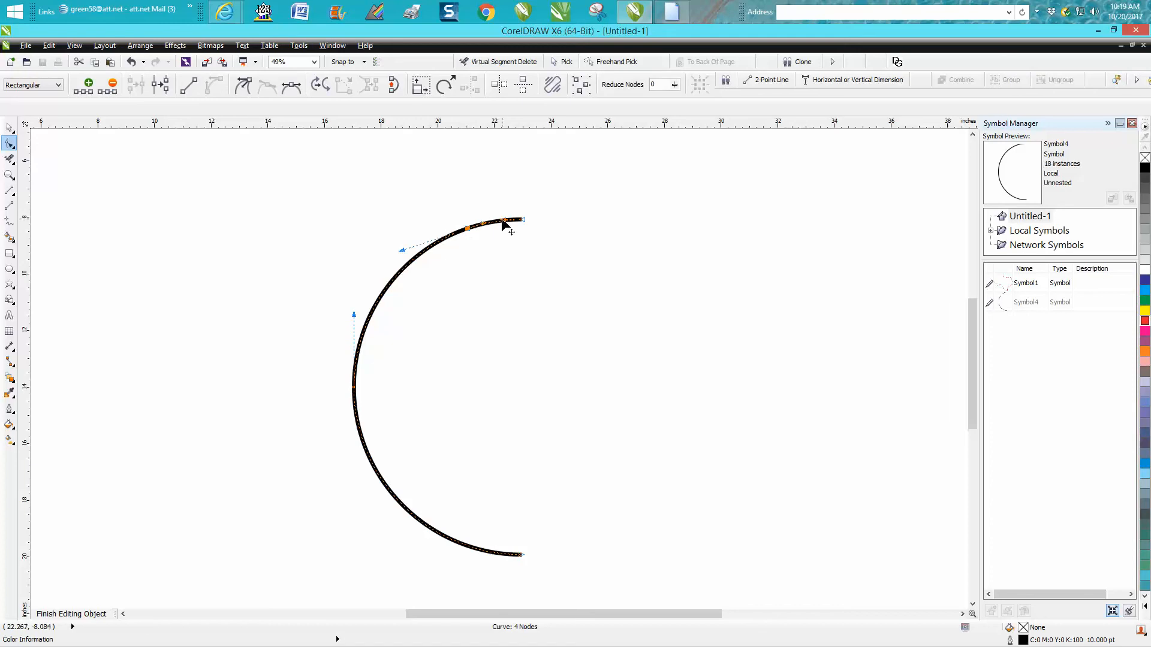
left_click_drag(502, 228, 495, 241)
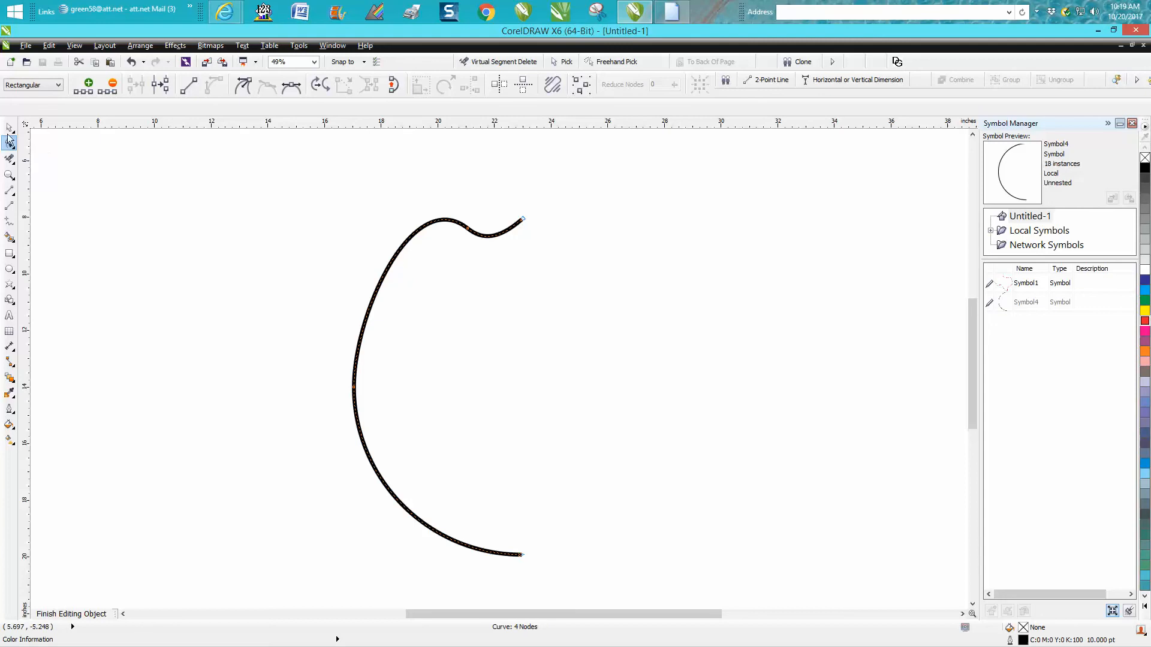
left_click(11, 128)
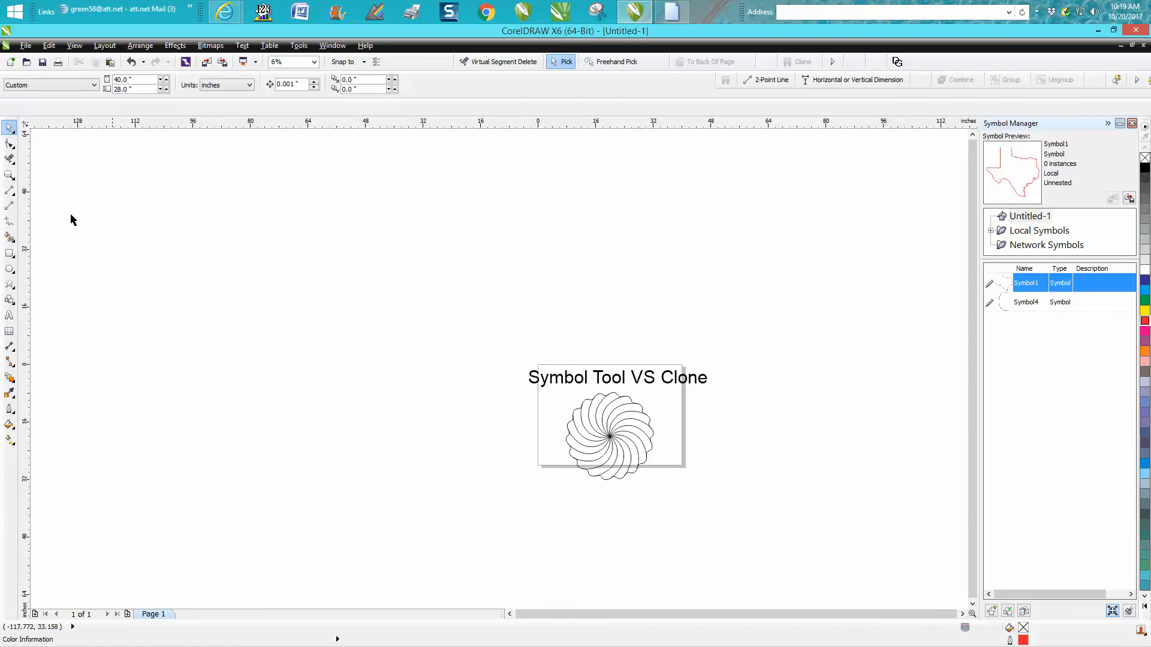
left_click(10, 175)
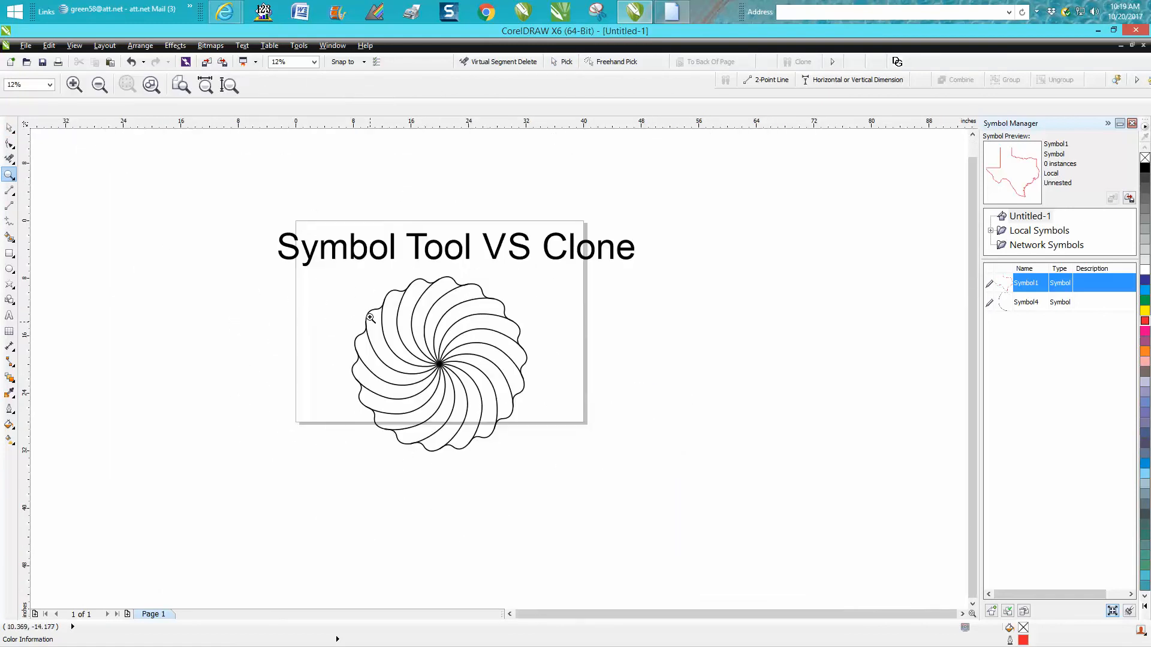
mouse_move(501, 387)
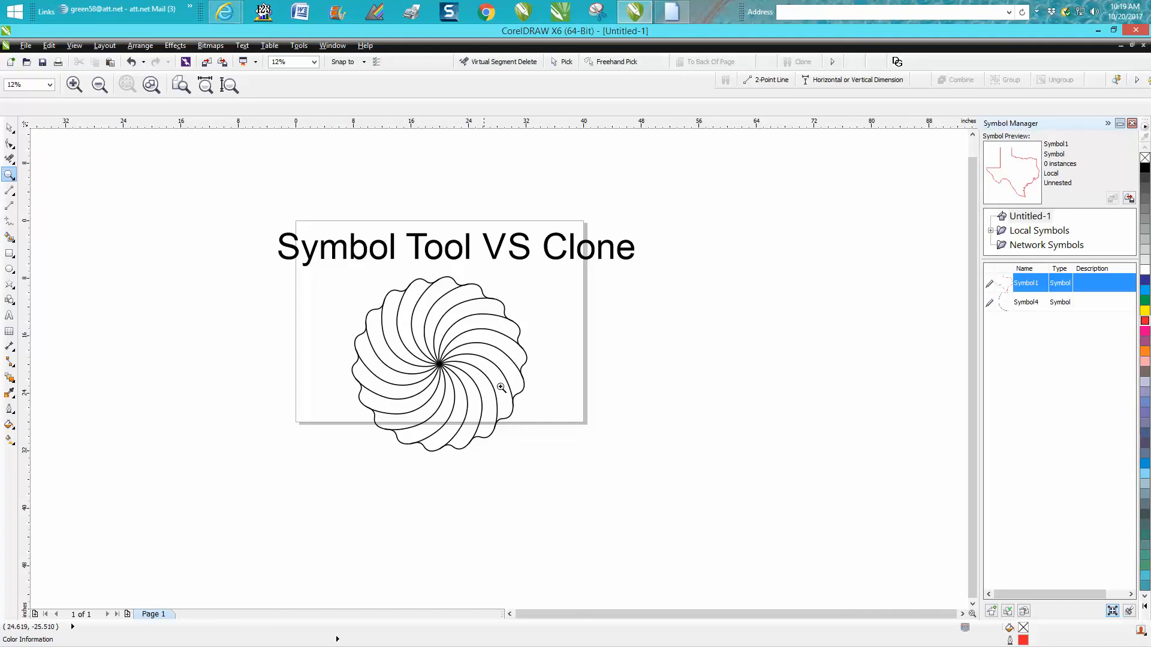
mouse_move(415, 360)
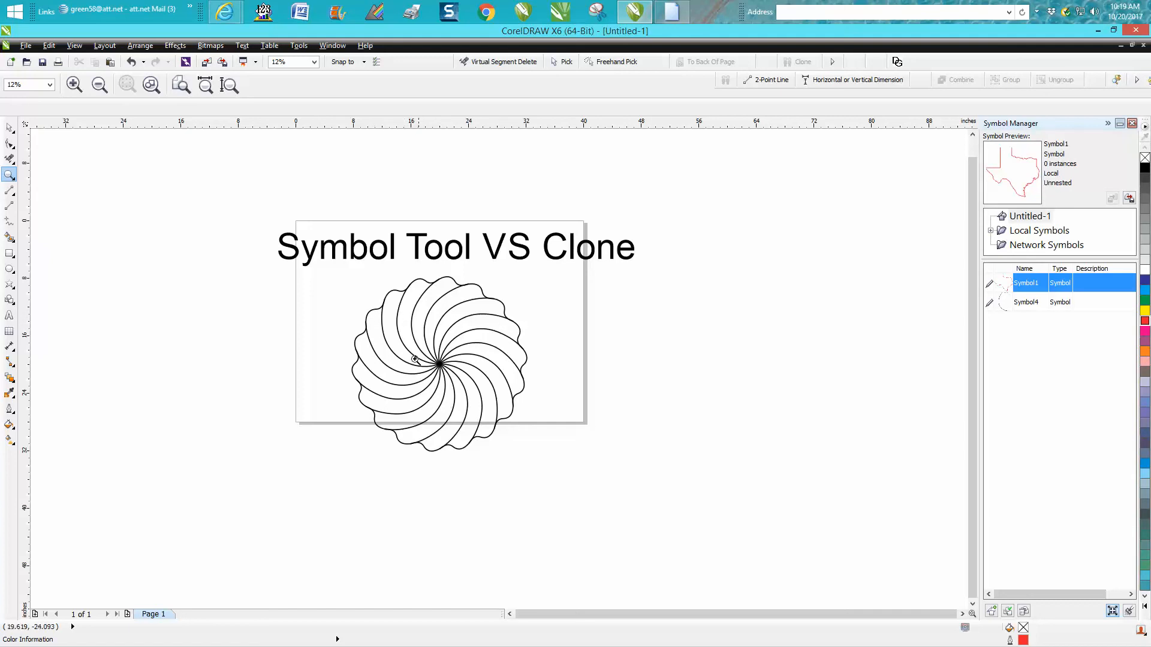